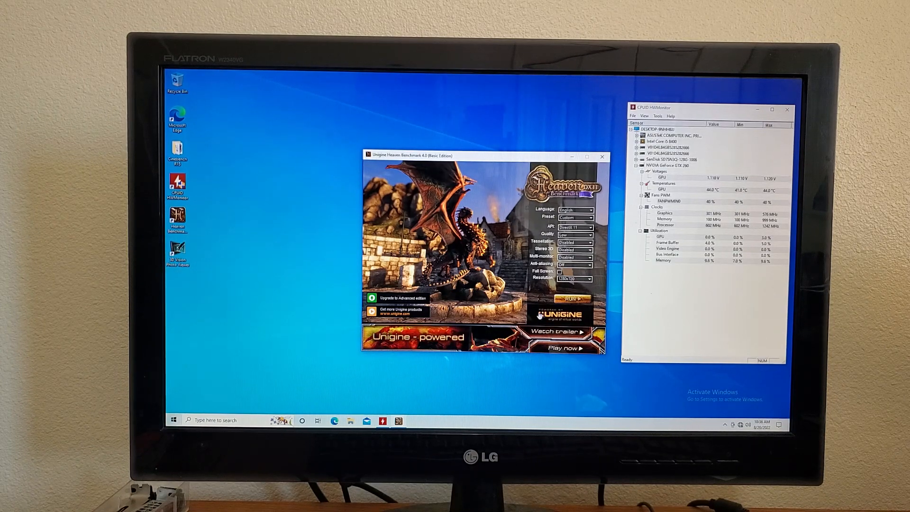
# Bring the Heaven 4.0 launcher into focus beside the HWMonitor sensor readings
pyautogui.click(572, 299)
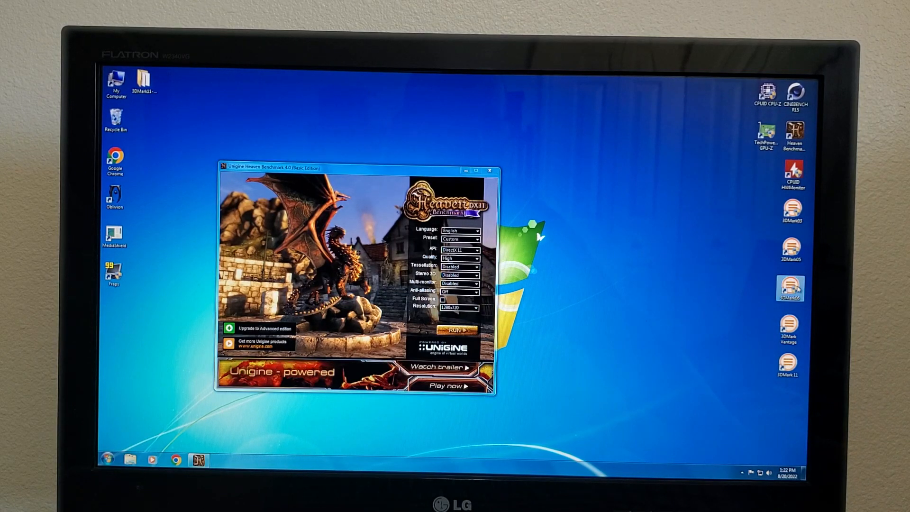
# Launch 3DMark06 from its desktop shortcut
pyautogui.click(788, 328)
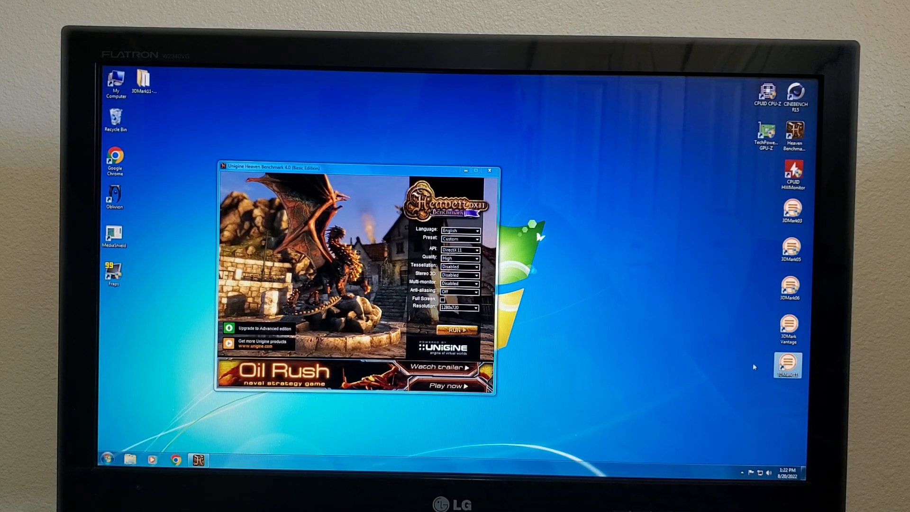
pyautogui.moveTo(795, 131)
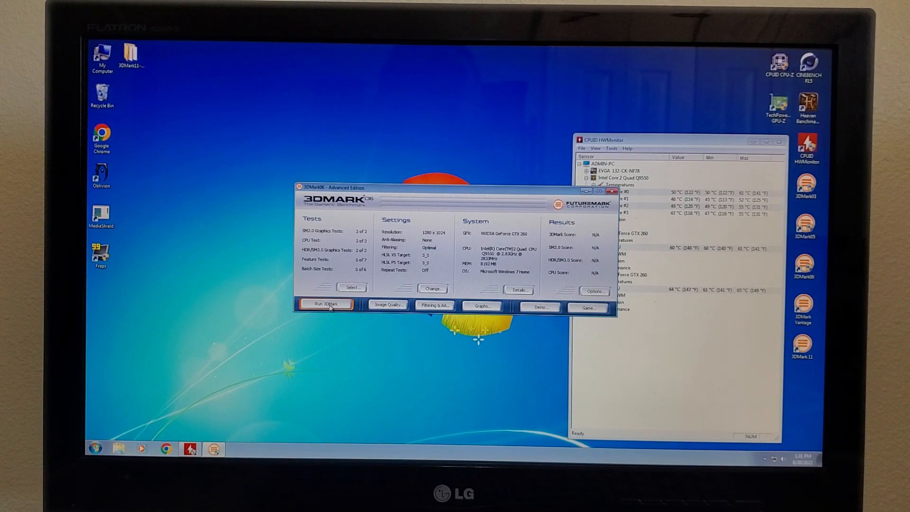
# Start the full 3DMark06 benchmark run at 1280 x 1024
pyautogui.click(325, 304)
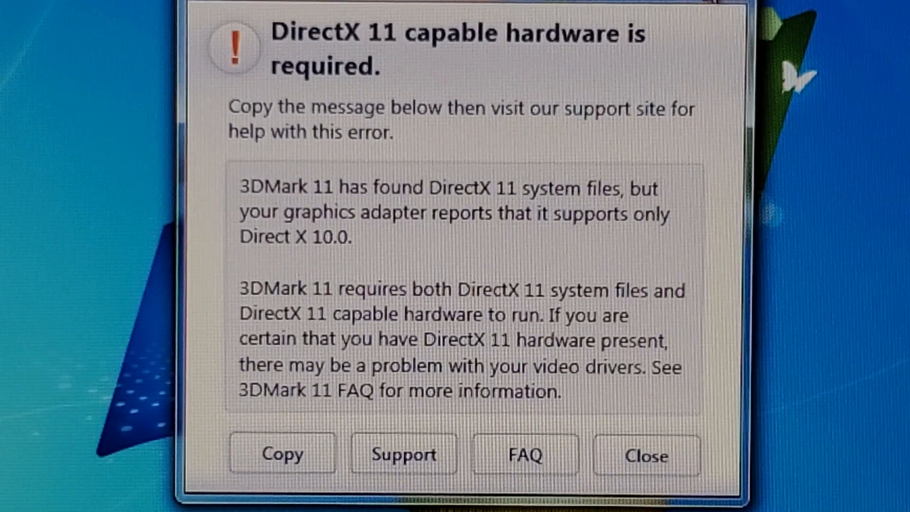
# Dismiss the 3DMark 11 DirectX 11 error and close the Heaven launcher
pyautogui.click(644, 454)
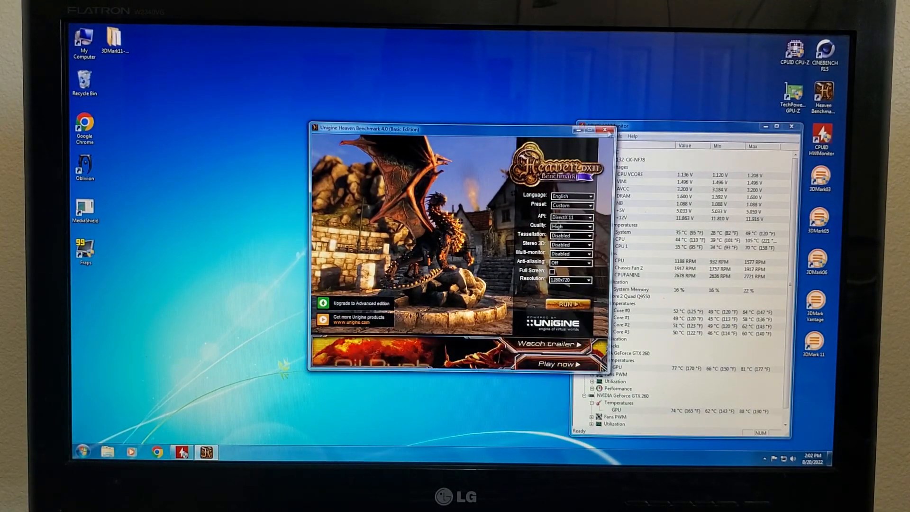
pyautogui.click(609, 131)
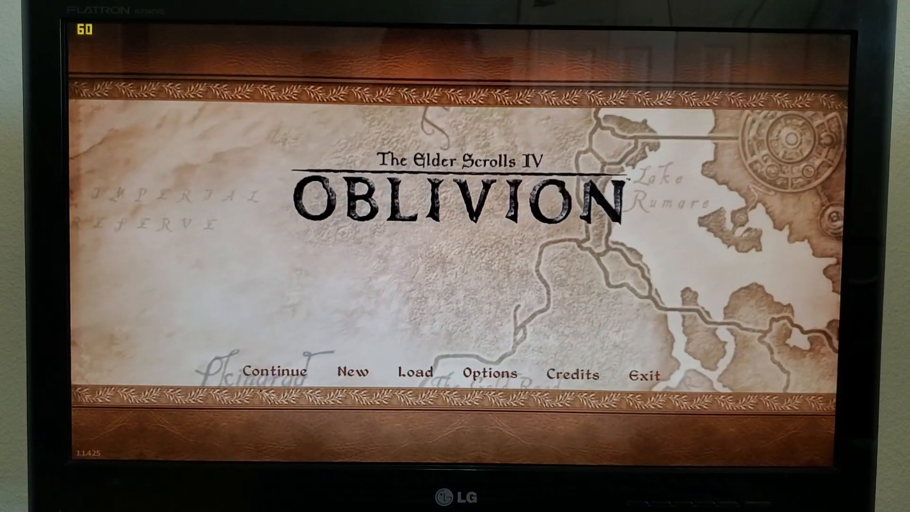
# Continue from the last saved game and confirm loading it
pyautogui.click(277, 371)
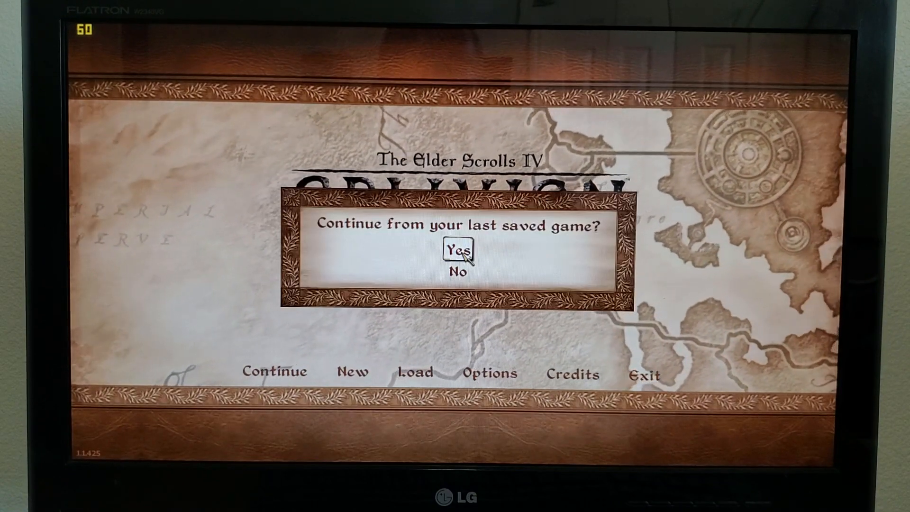
pyautogui.click(459, 252)
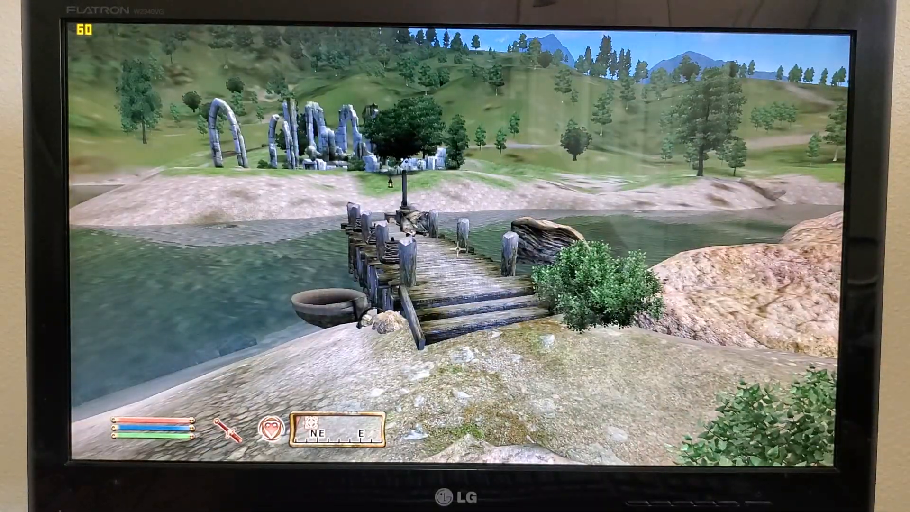
# Pause, review the video options list (shadows, lighting, water) and back out
pyautogui.press('Escape')
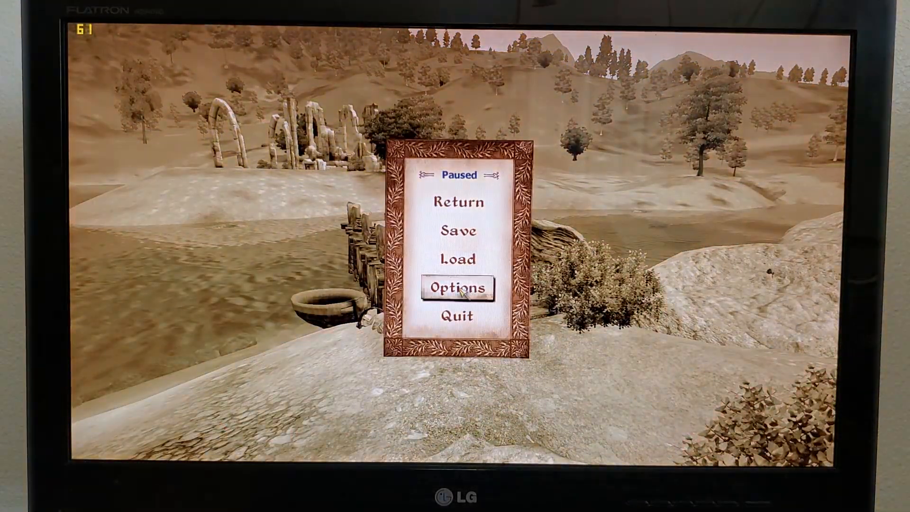
pyautogui.click(457, 288)
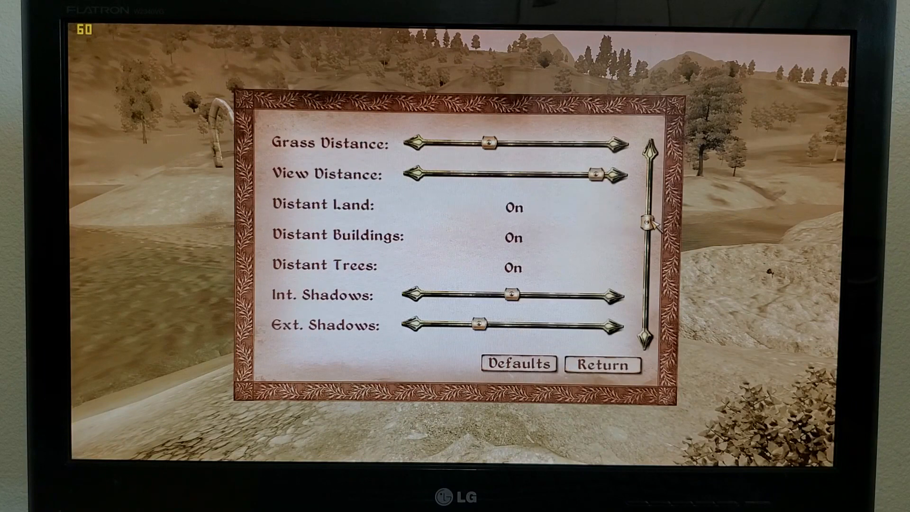
pyautogui.scroll(-3)
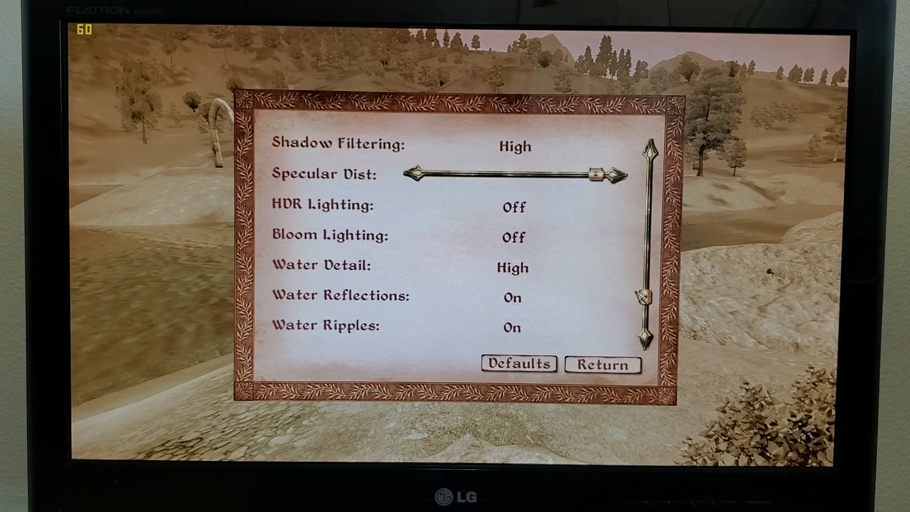
pyautogui.scroll(-3)
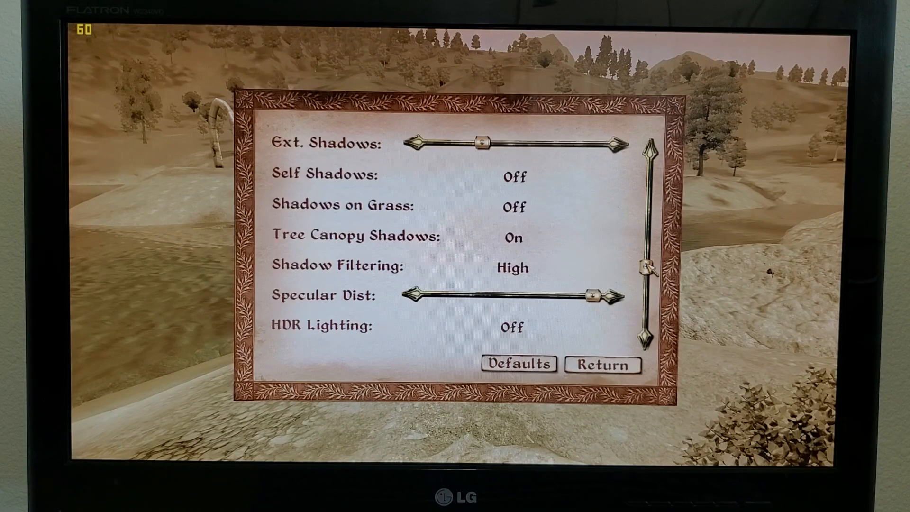
pyautogui.click(602, 365)
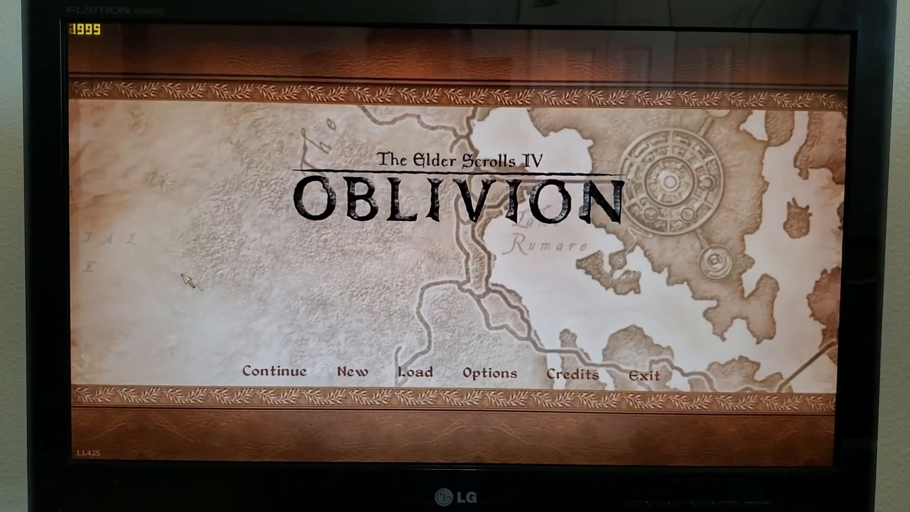
# Continue the most recent save again and confirm with Yes
pyautogui.click(275, 371)
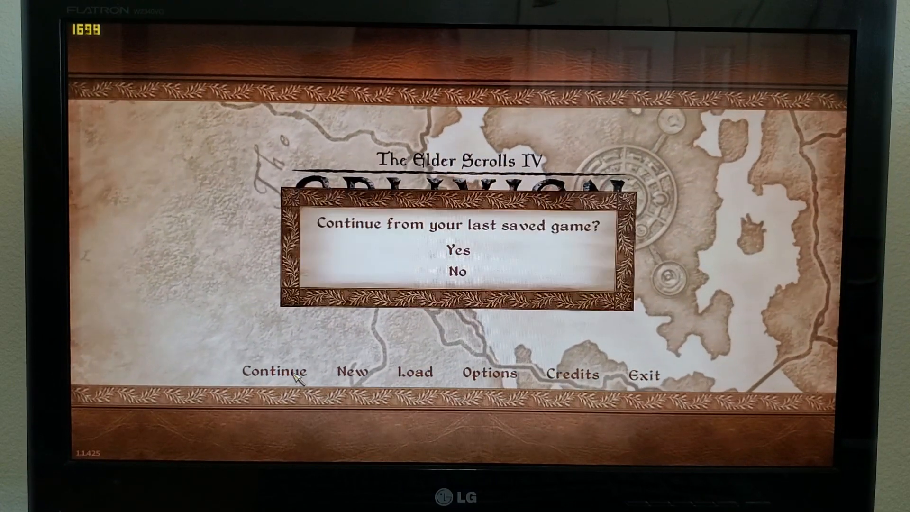
pyautogui.click(457, 250)
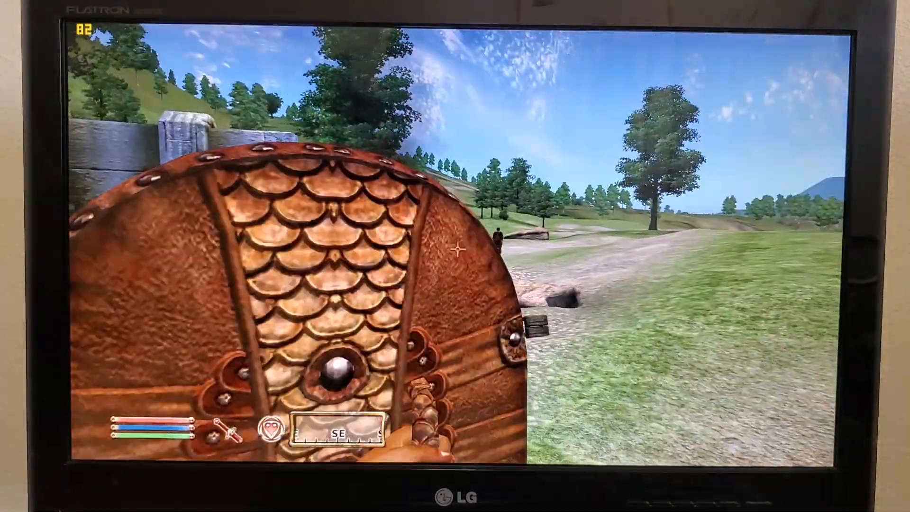
pyautogui.moveTo(454, 256)
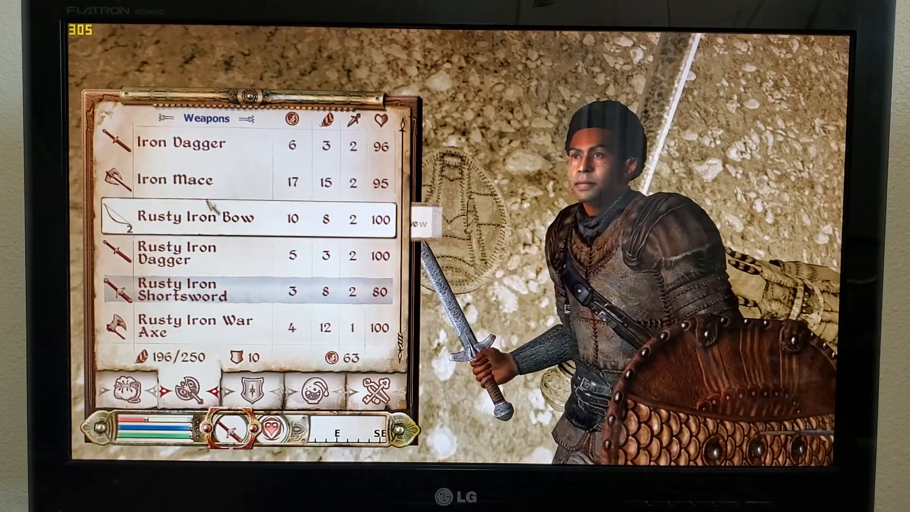
# Close the inventory and resume exploring the stone cellar
pyautogui.click(174, 181)
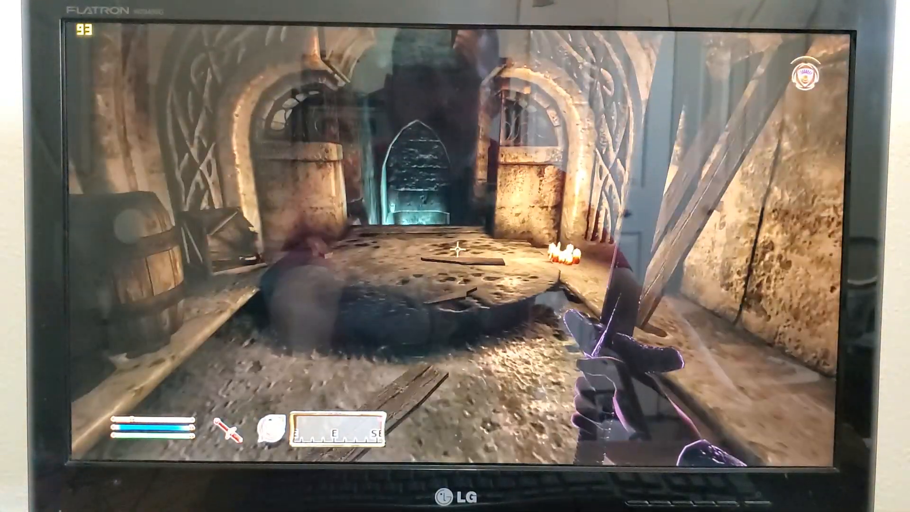
# Pause the game and save the current progress before quitting
pyautogui.press('Escape')
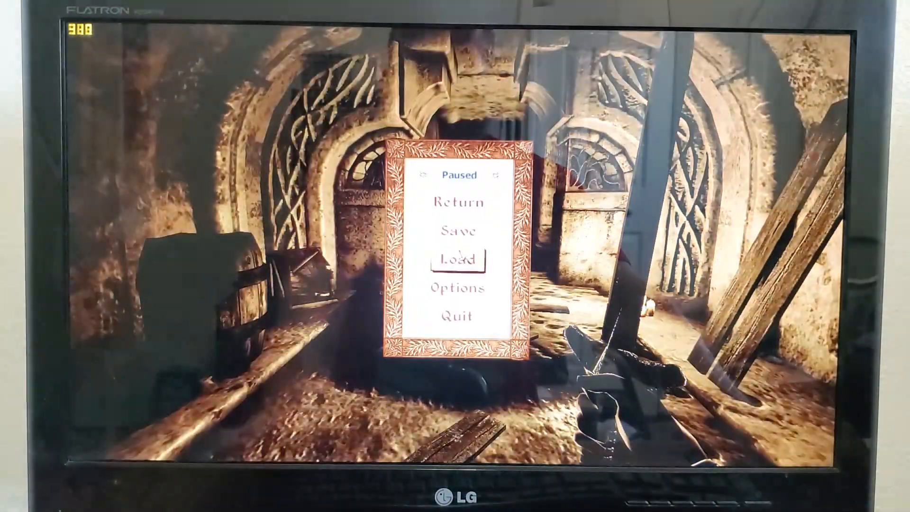
pyautogui.moveTo(458, 231)
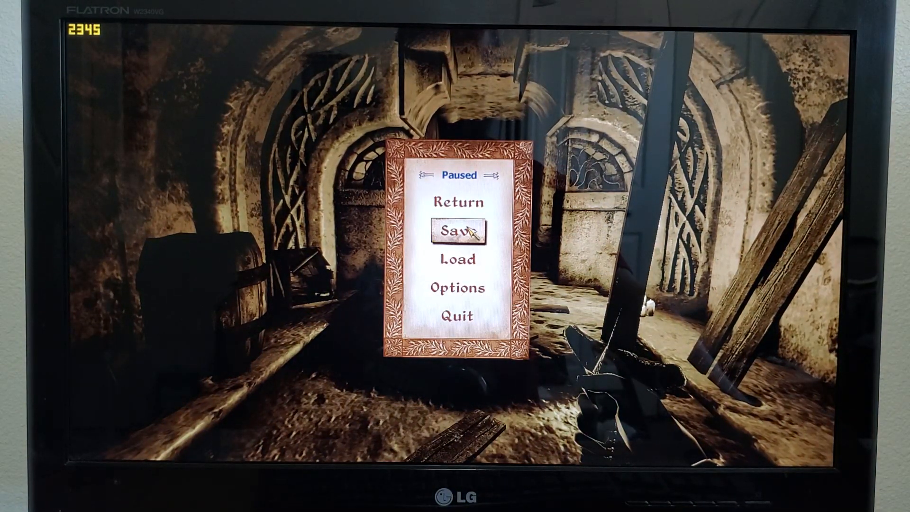
pyautogui.click(458, 315)
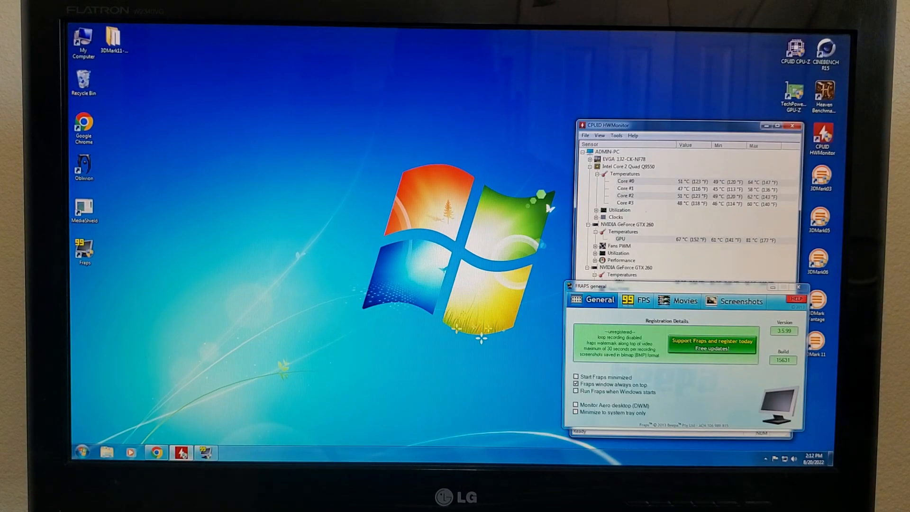
# Exit Fraps with confirmation and close HWMonitor, leaving a clean desktop
pyautogui.click(800, 287)
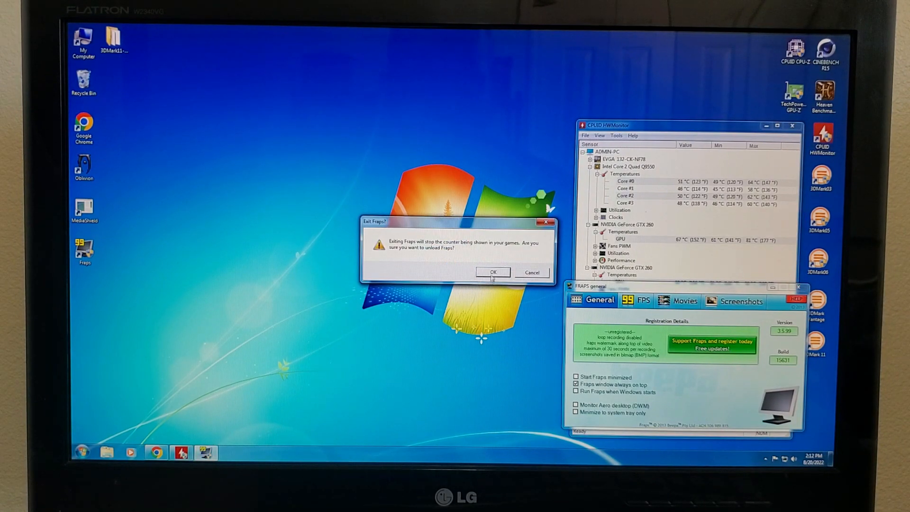
pyautogui.click(492, 272)
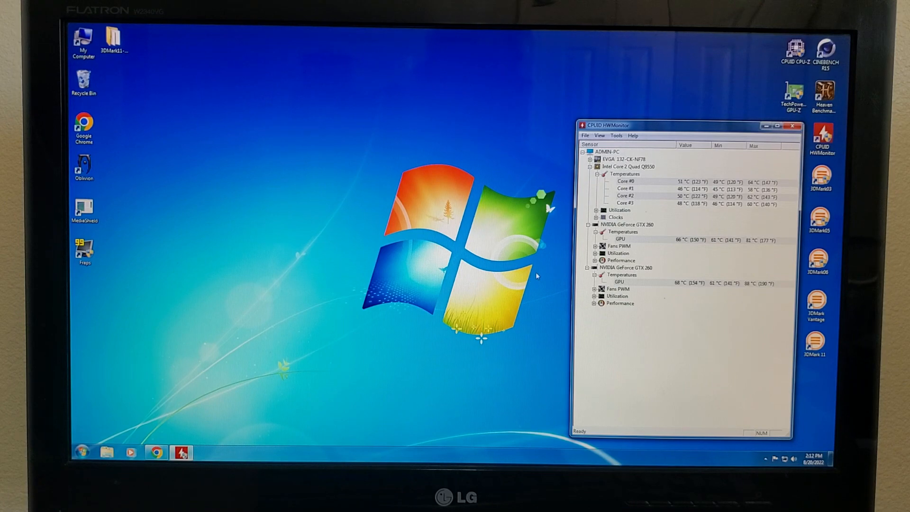
pyautogui.click(791, 125)
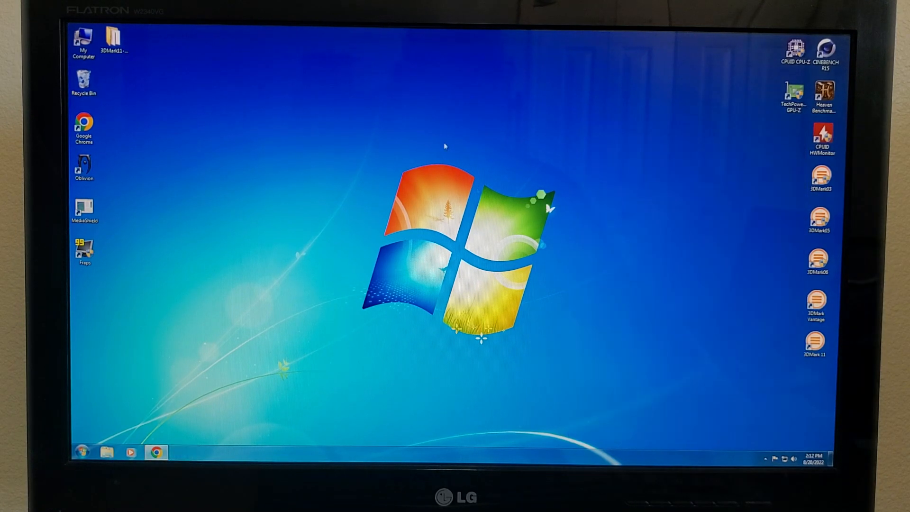
pyautogui.click(83, 166)
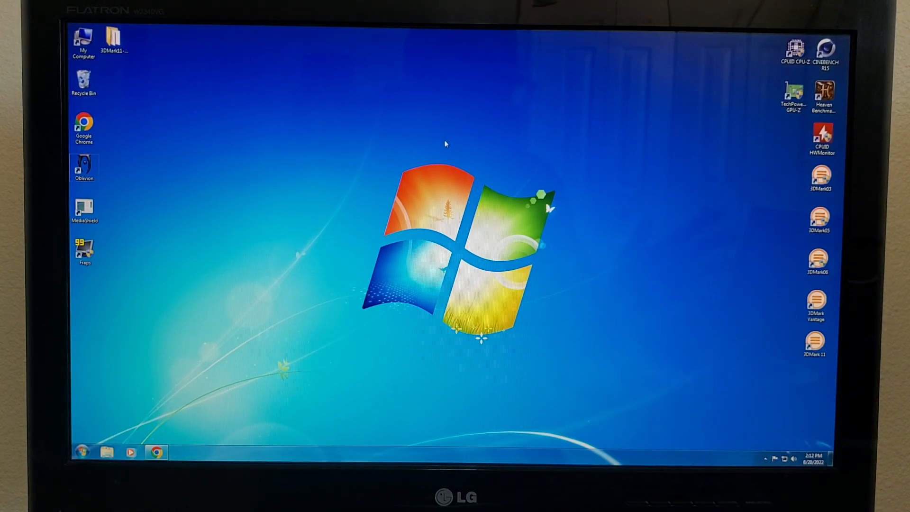